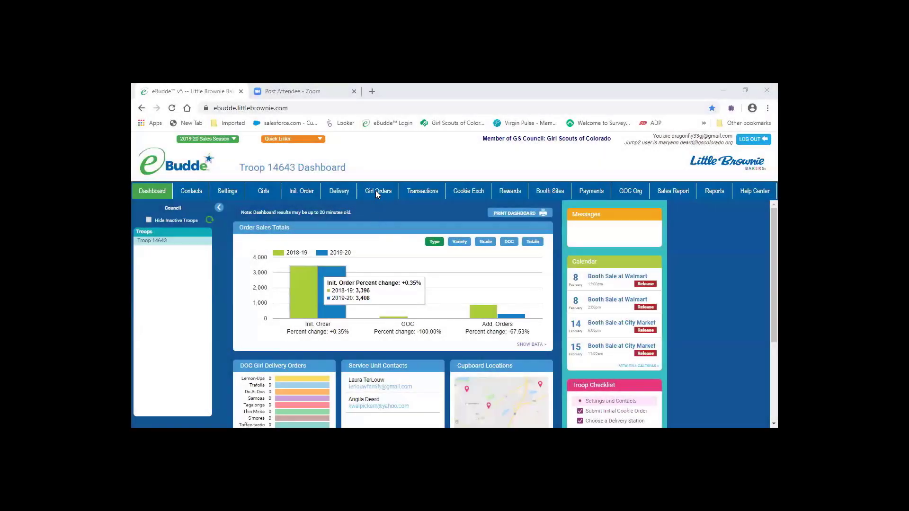
Step: Show the troop's Girl Sales summary with each girl's package counts, payments and balances
click(378, 191)
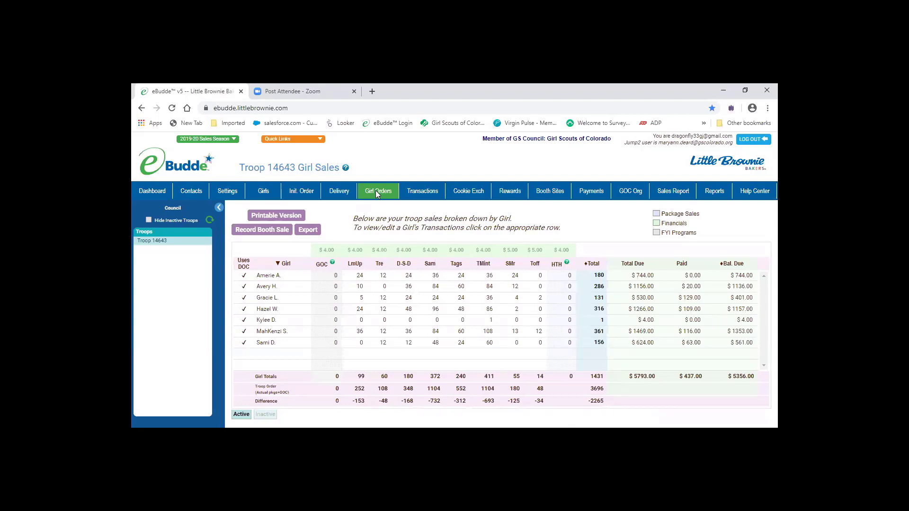
mouse_move(663, 289)
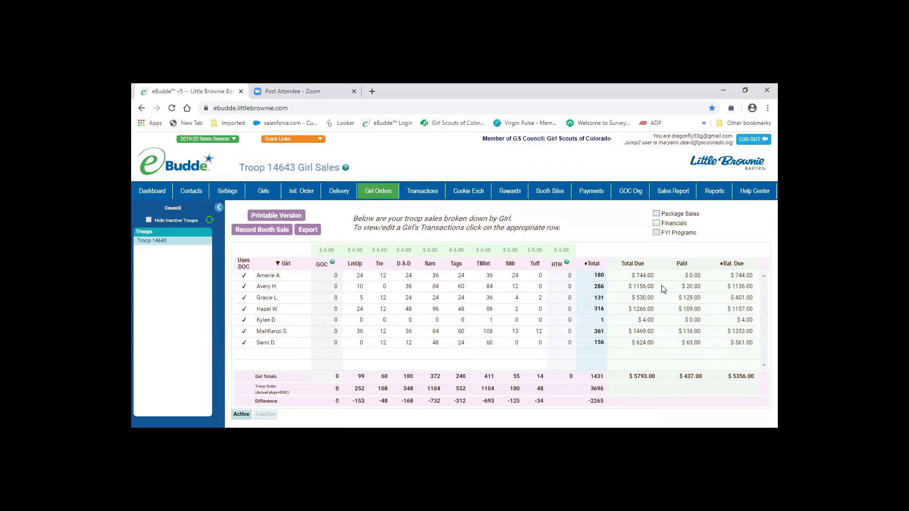
mouse_move(703, 355)
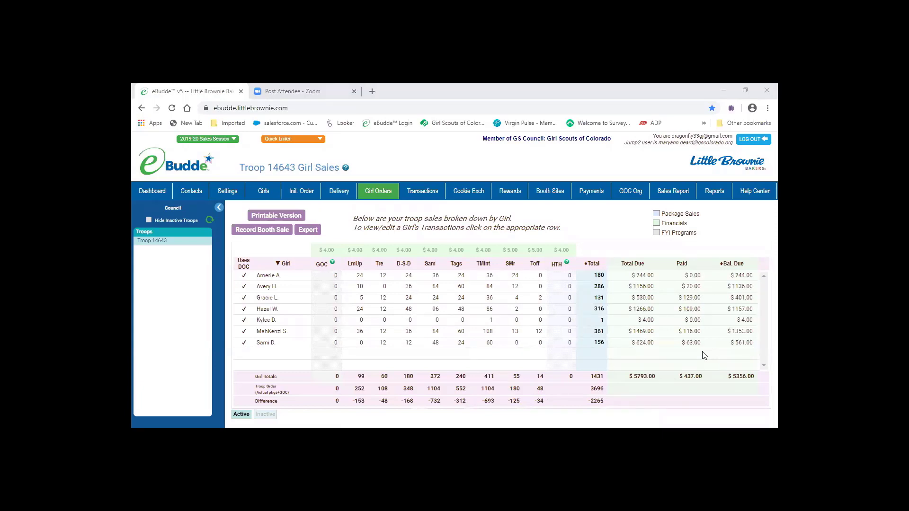
mouse_move(388, 389)
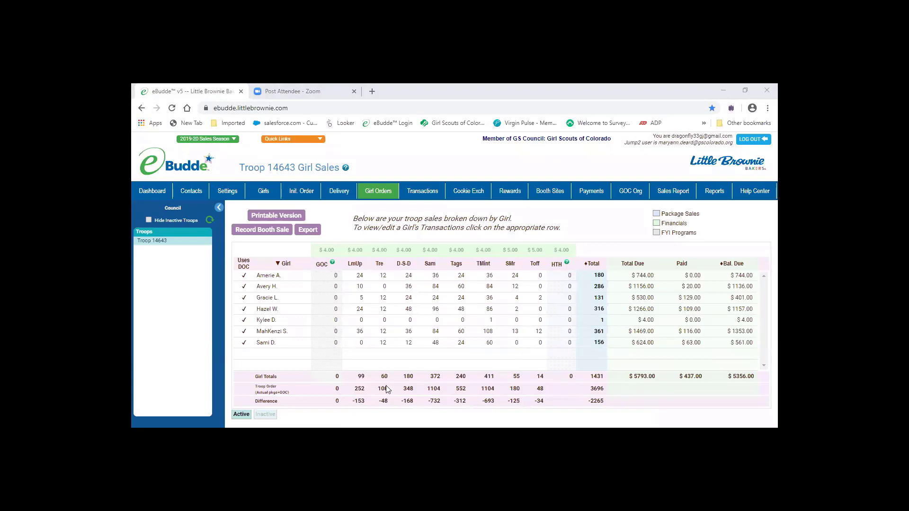
mouse_move(265, 288)
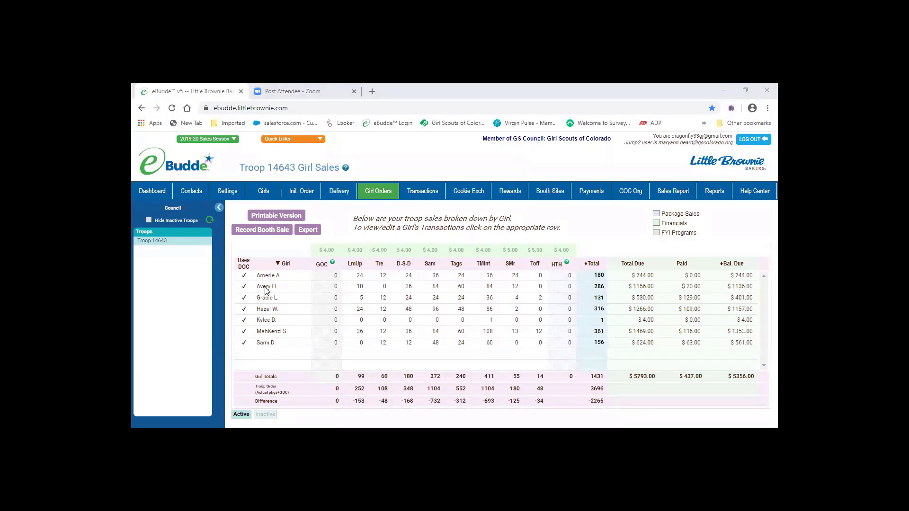
click(267, 286)
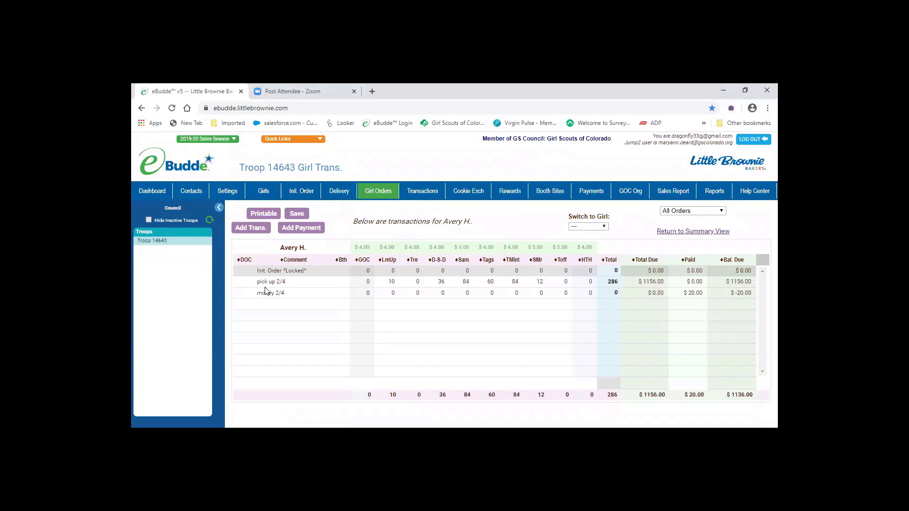
mouse_move(252, 322)
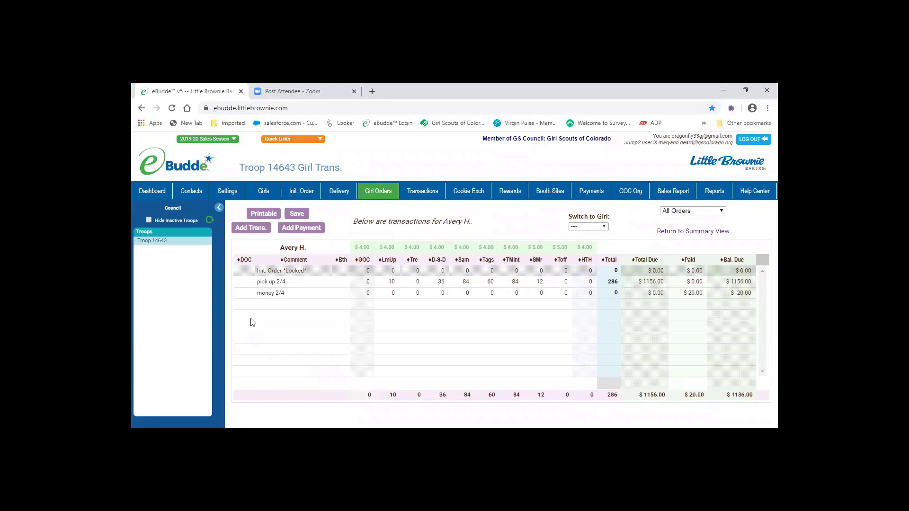
mouse_move(367, 352)
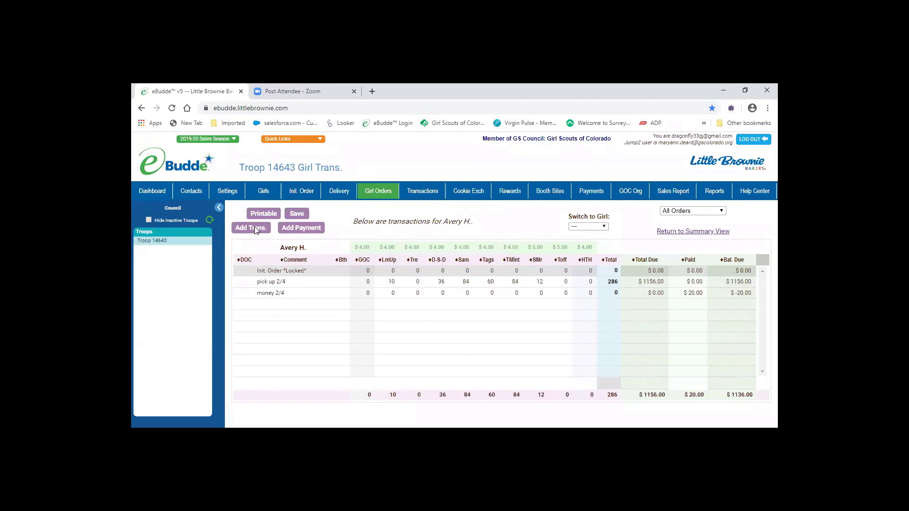
Step: Draft a '2/6 returned cookies' line with -5 LmUp and -10 Sam, totalling -15 packages
click(251, 227)
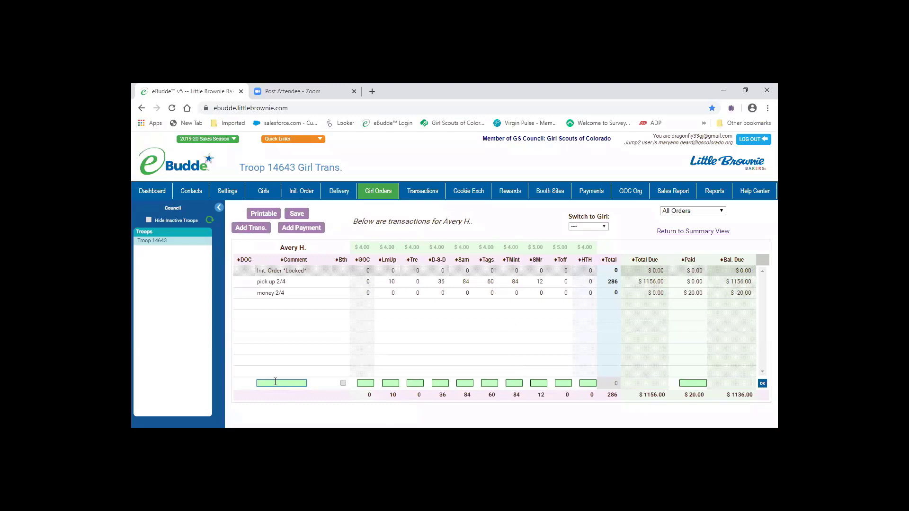
mouse_move(378, 339)
text(2)
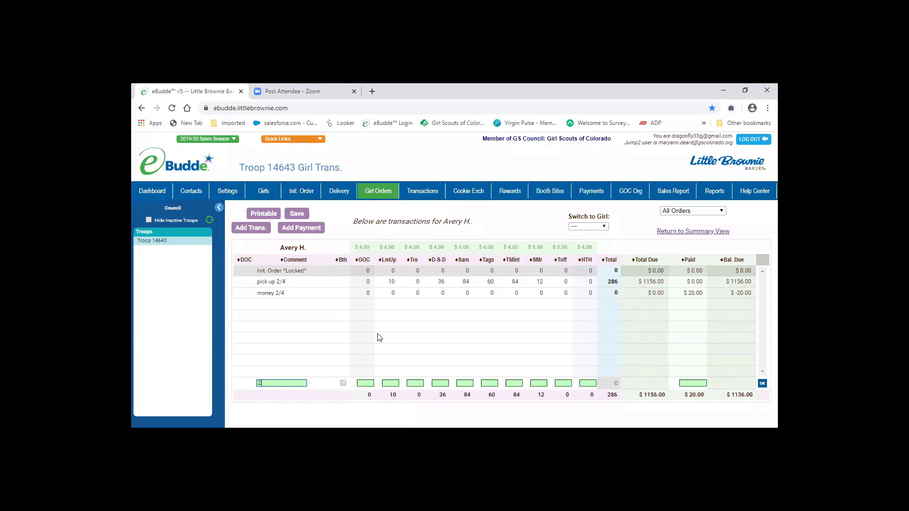
text(/6)
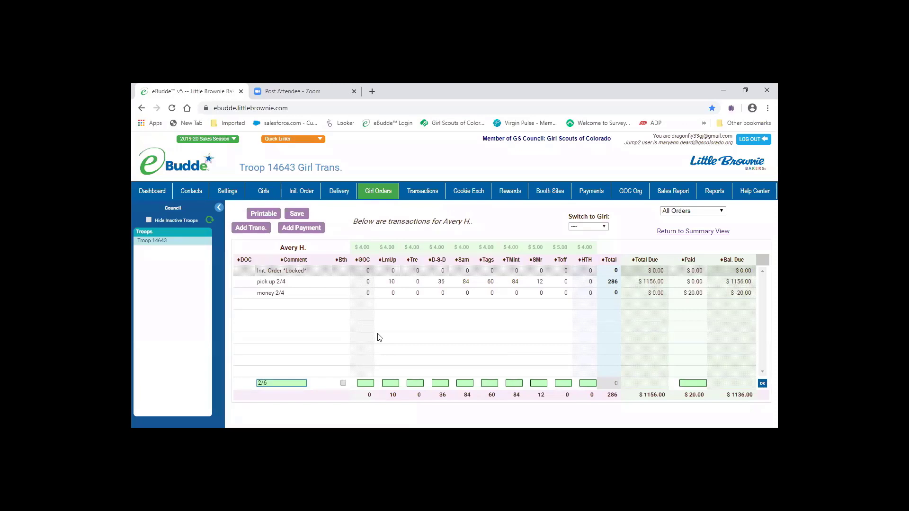
text(retuned)
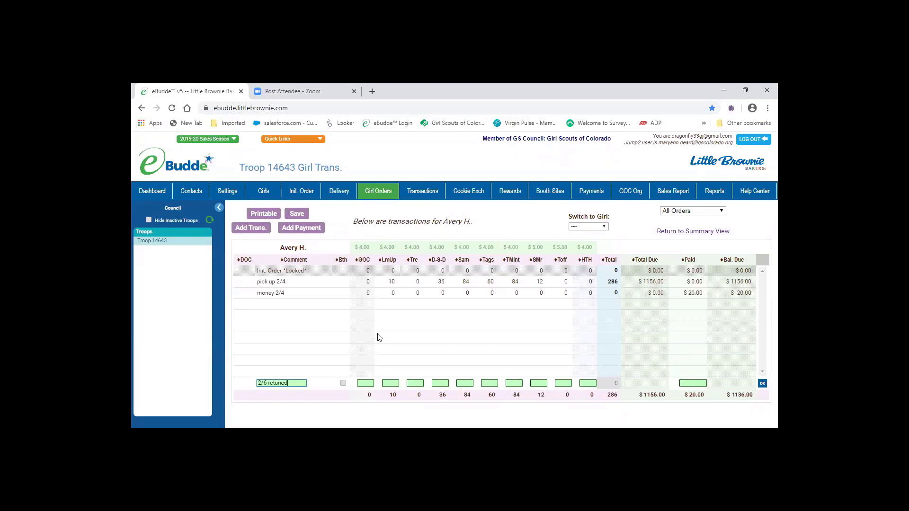
key(Backspace)
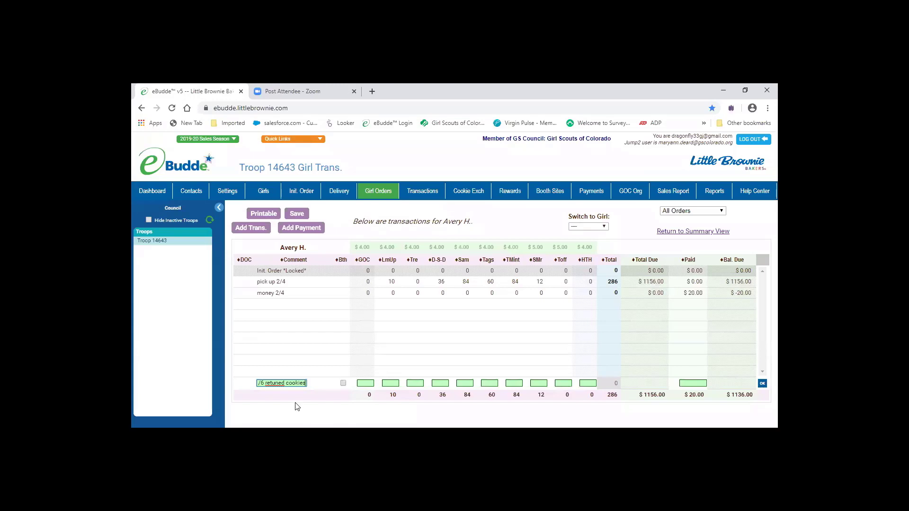
mouse_move(396, 367)
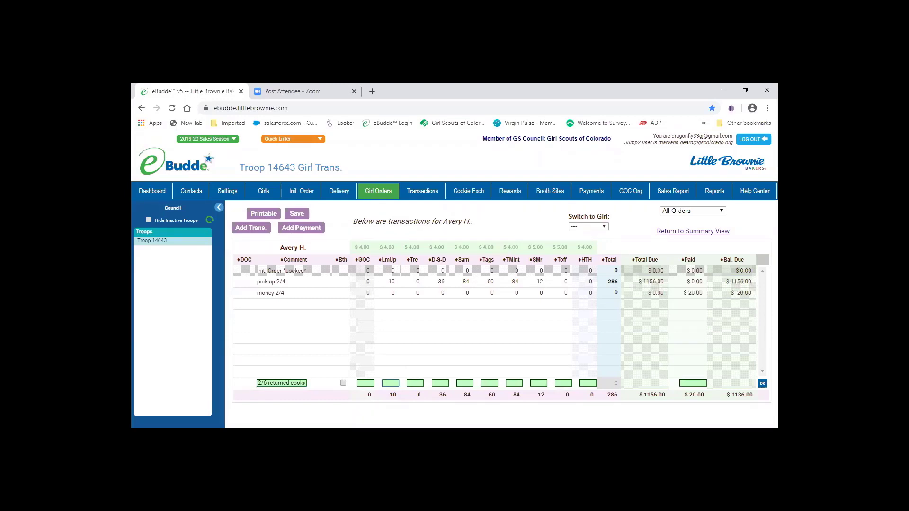
click(389, 383)
text(-5)
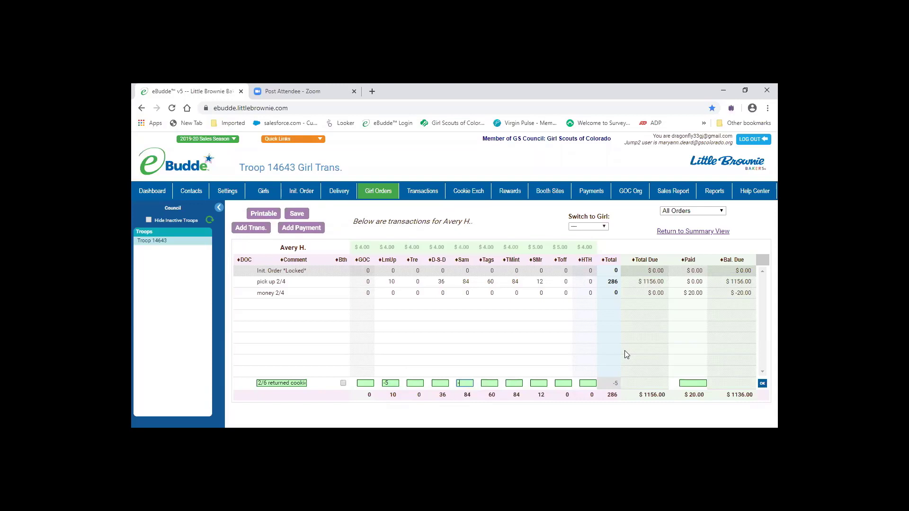
text(-10)
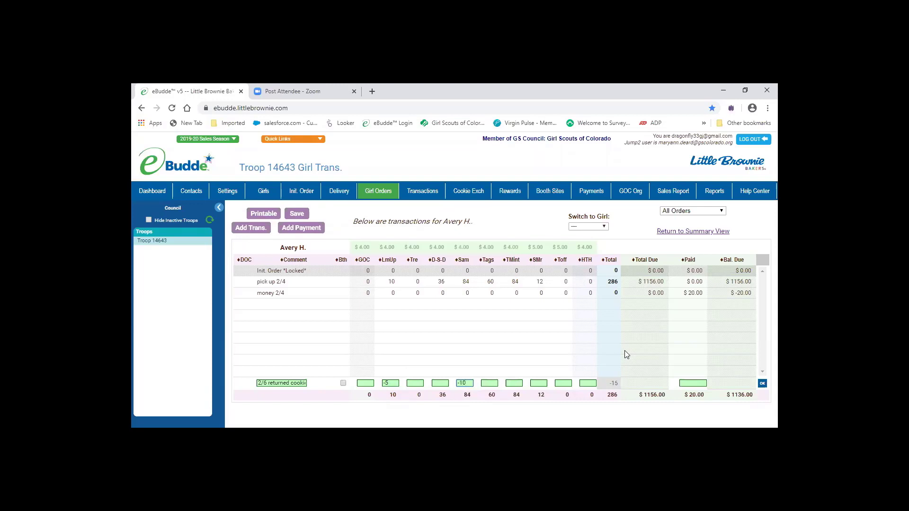
mouse_move(654, 391)
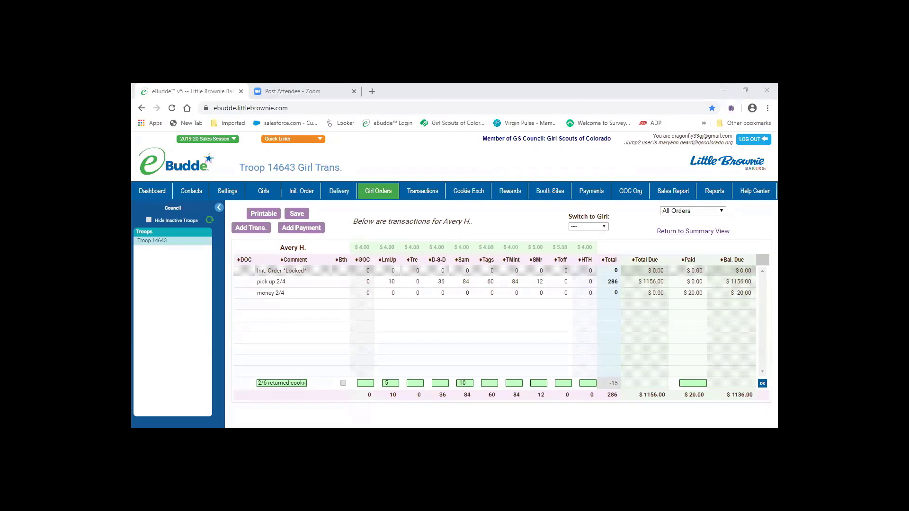
Step: Record the returned-cookies line at -15 packages and -$60, leaving 271 packages and $1076 due
click(762, 384)
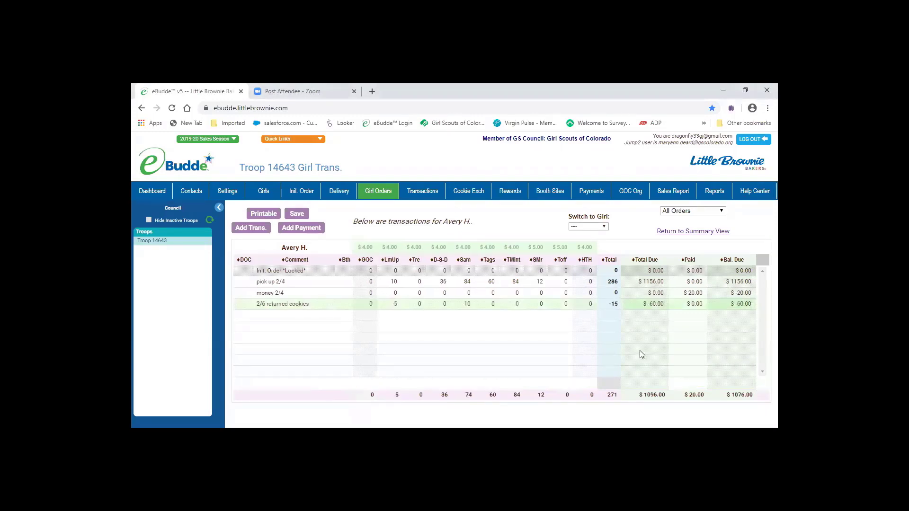
mouse_move(621, 359)
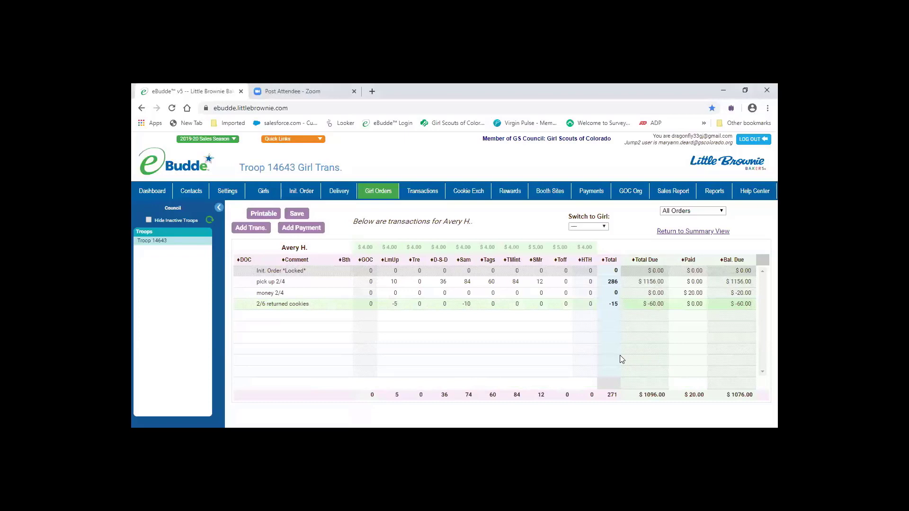
mouse_move(328, 340)
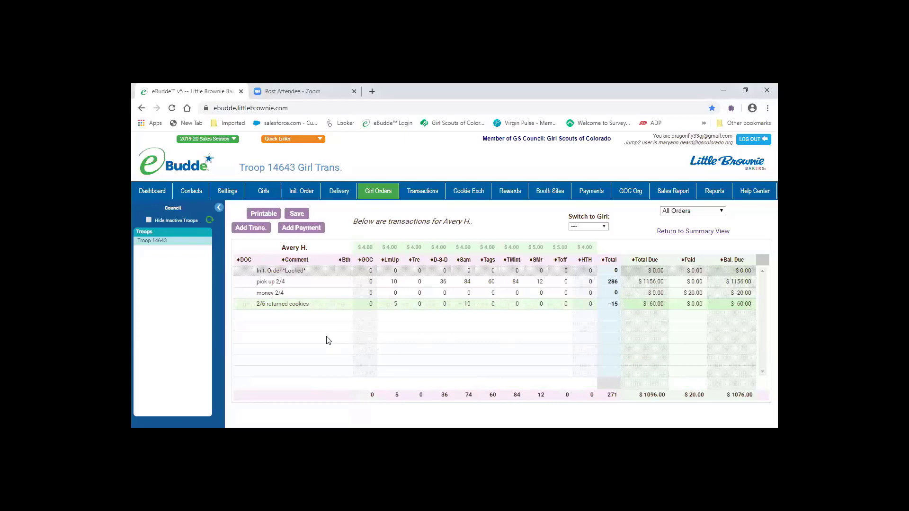
click(297, 213)
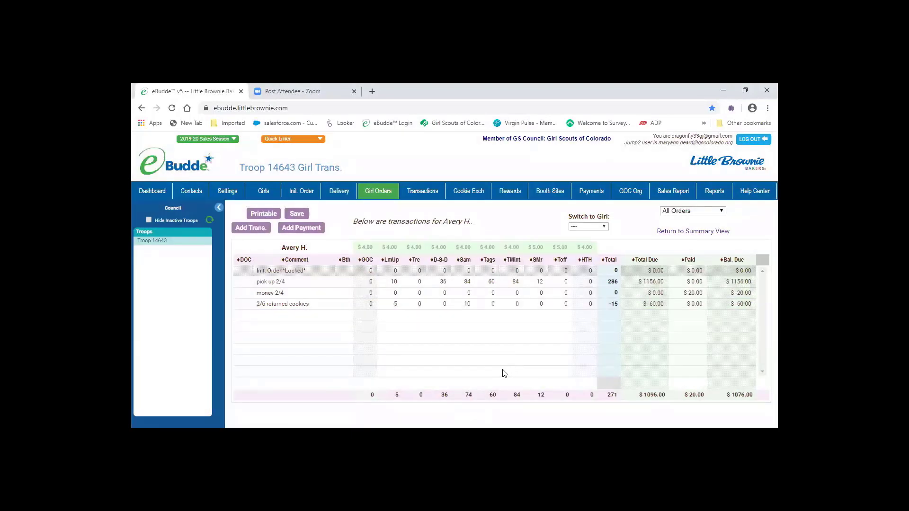
mouse_move(350, 379)
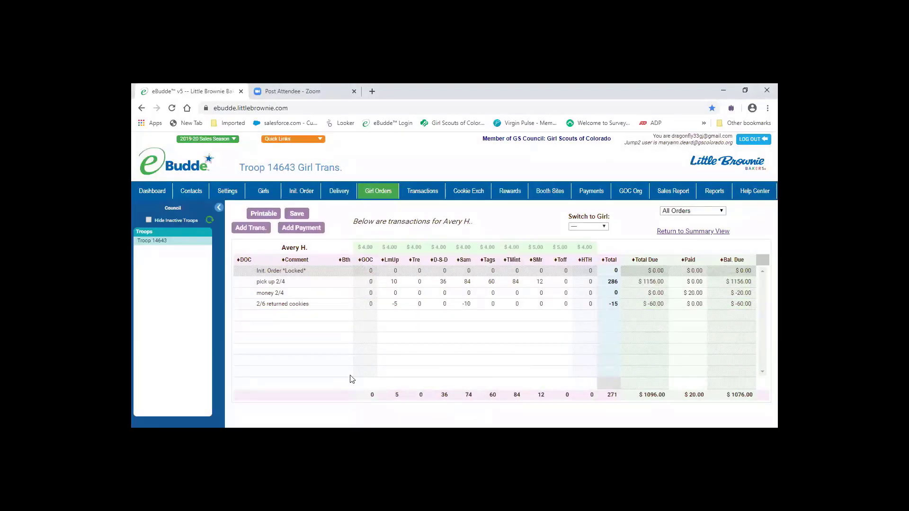
mouse_move(559, 354)
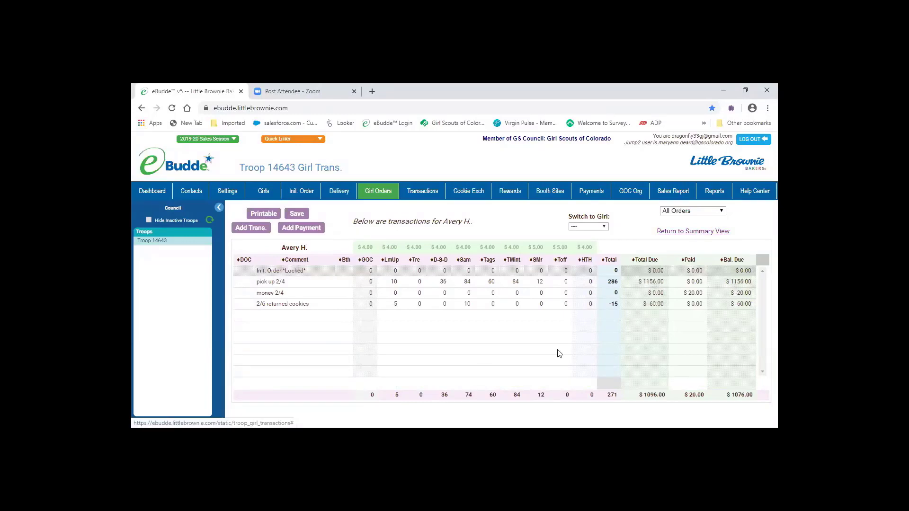
click(692, 231)
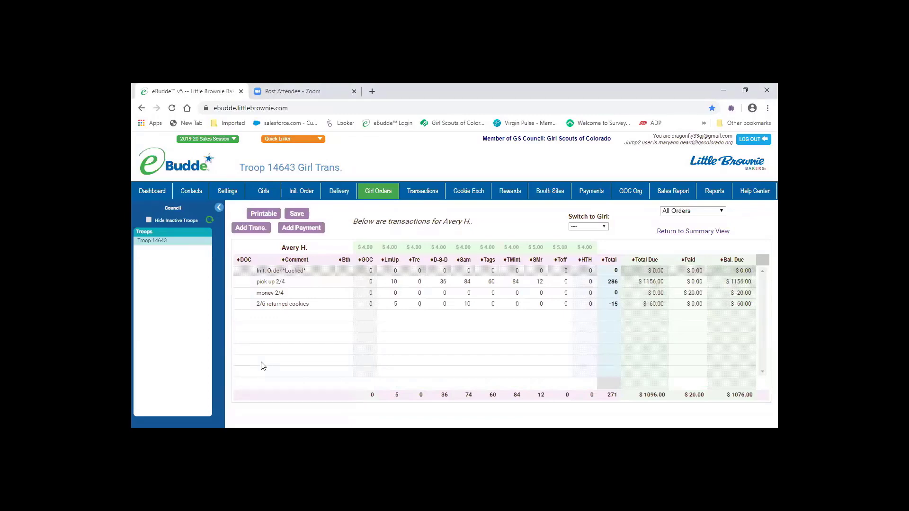
mouse_move(292, 364)
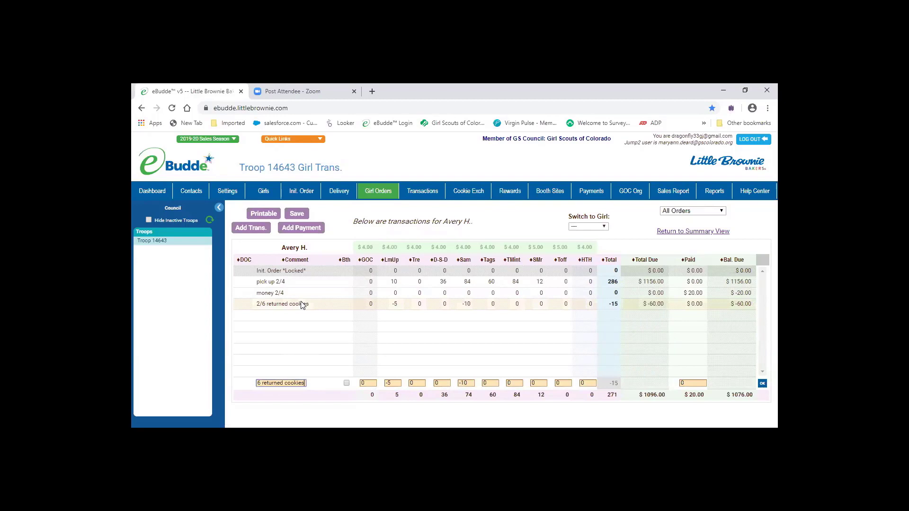
mouse_move(268, 303)
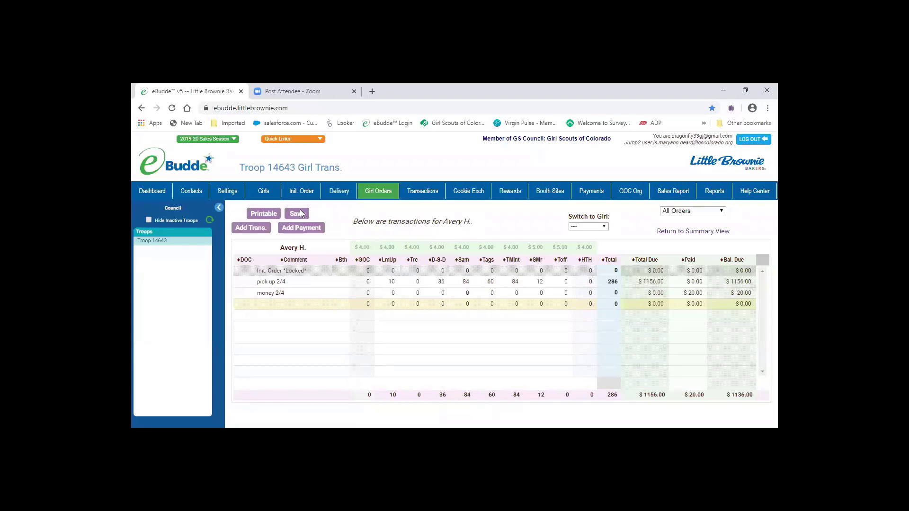
Step: Save the zeroed returned-cookies line, restoring 286 packages and a $1136 balance
click(297, 213)
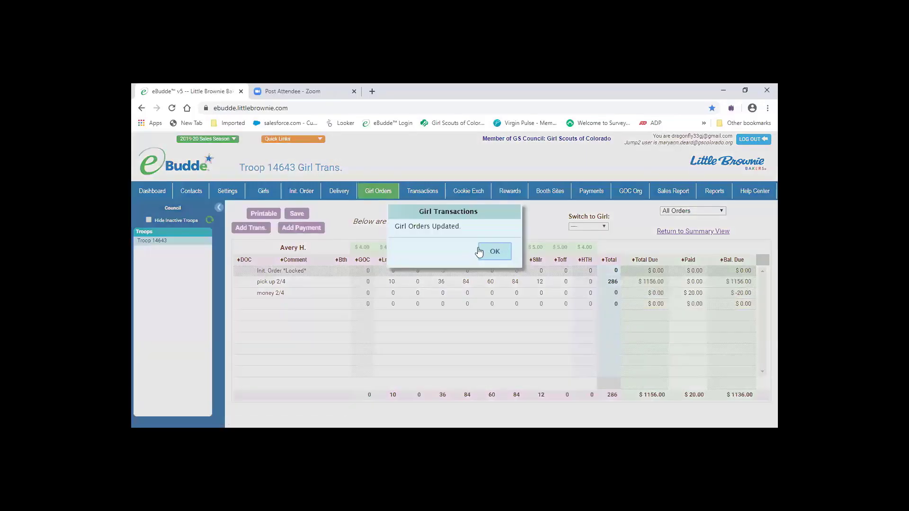
click(494, 252)
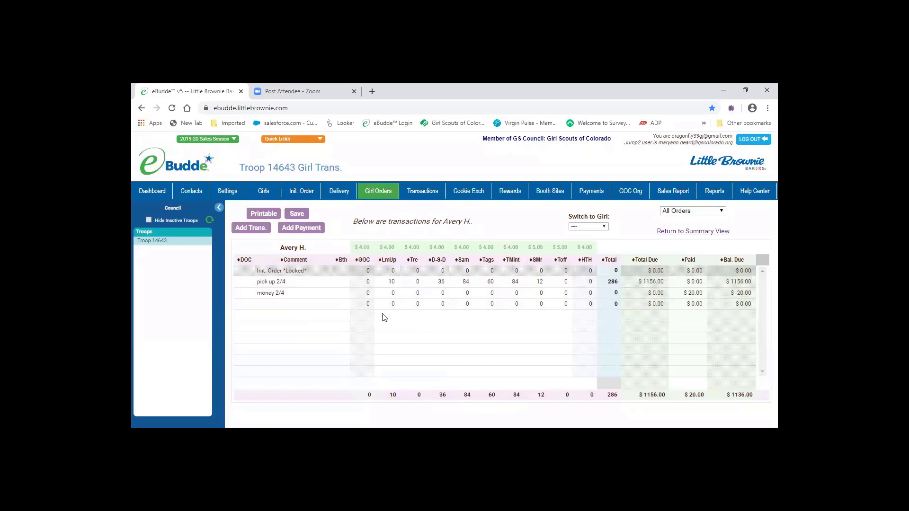
mouse_move(325, 307)
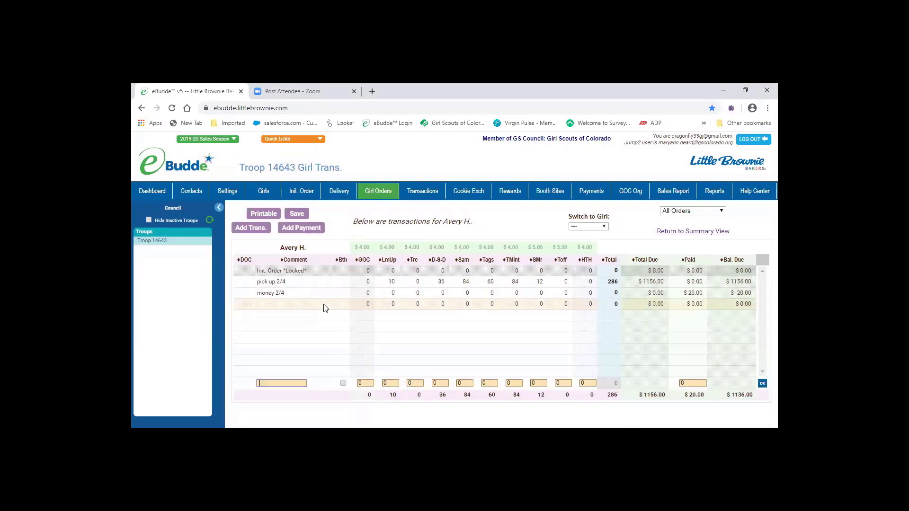
Step: Add a '2/6 took cookies' line with 10 D-S-D, 20 Sam and 40 Tags, 70 packages for $280
click(281, 383)
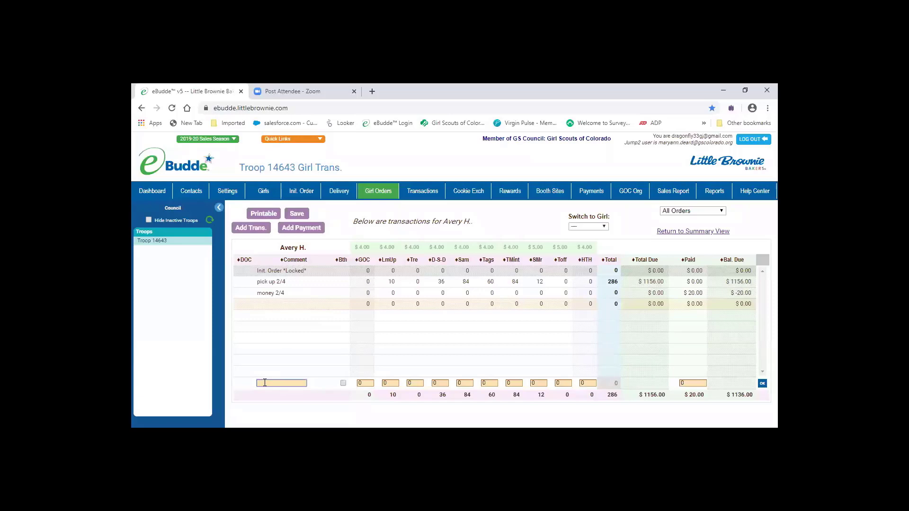
text(2/6)
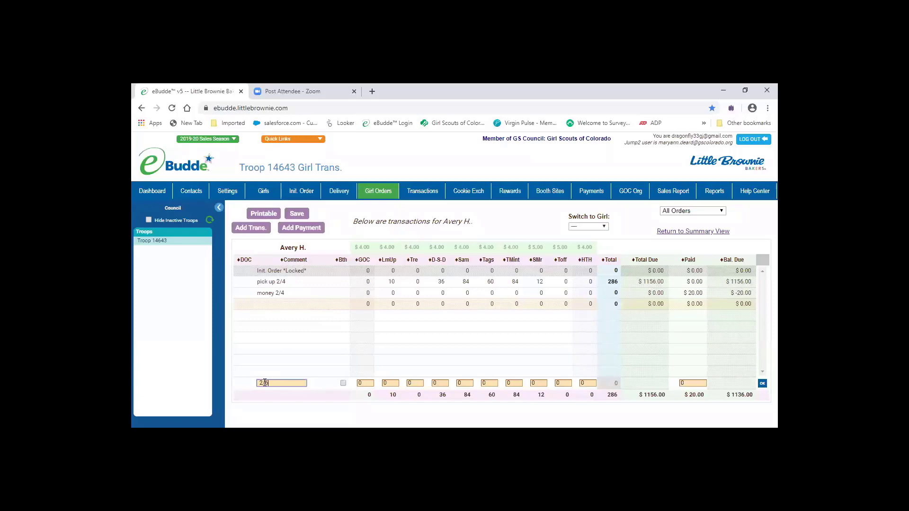
text(took cookies)
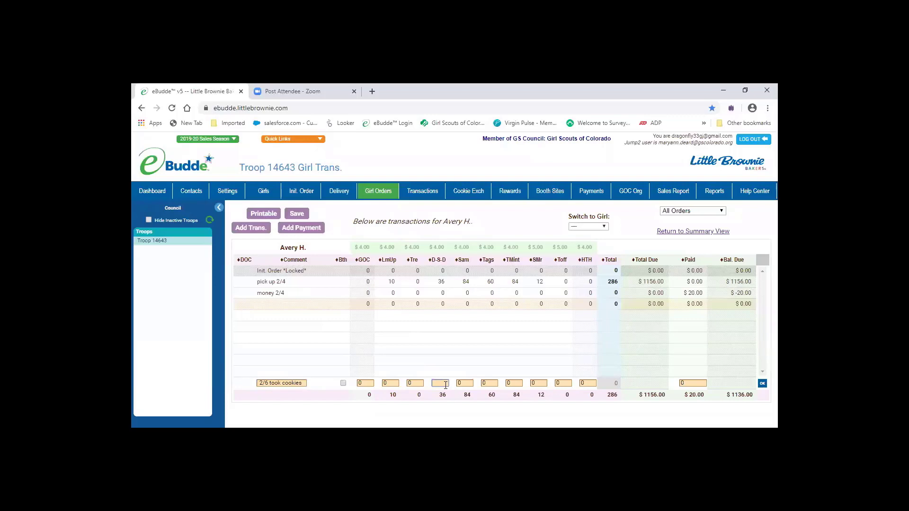
text(10)
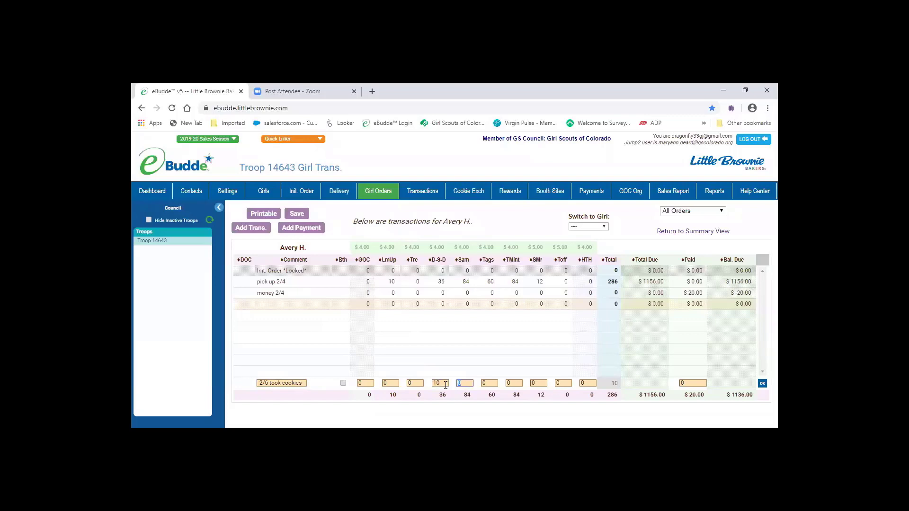
text(20)
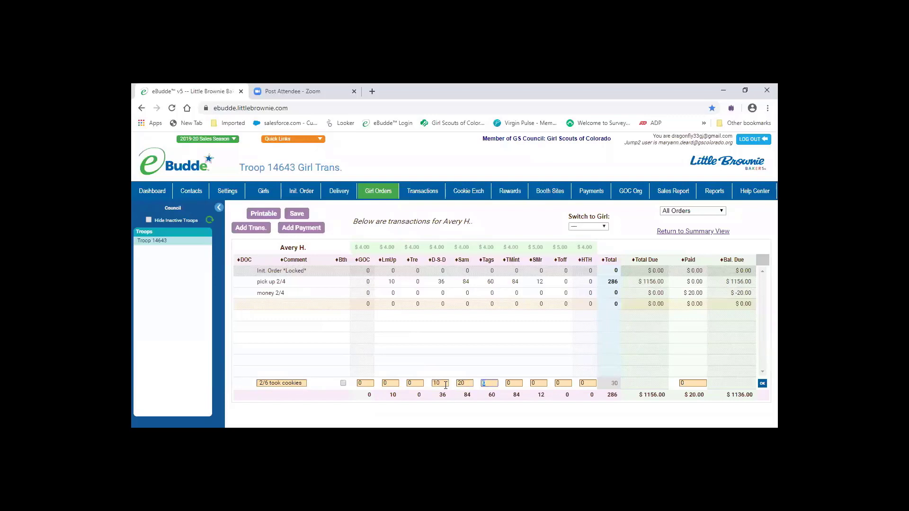
text(40)
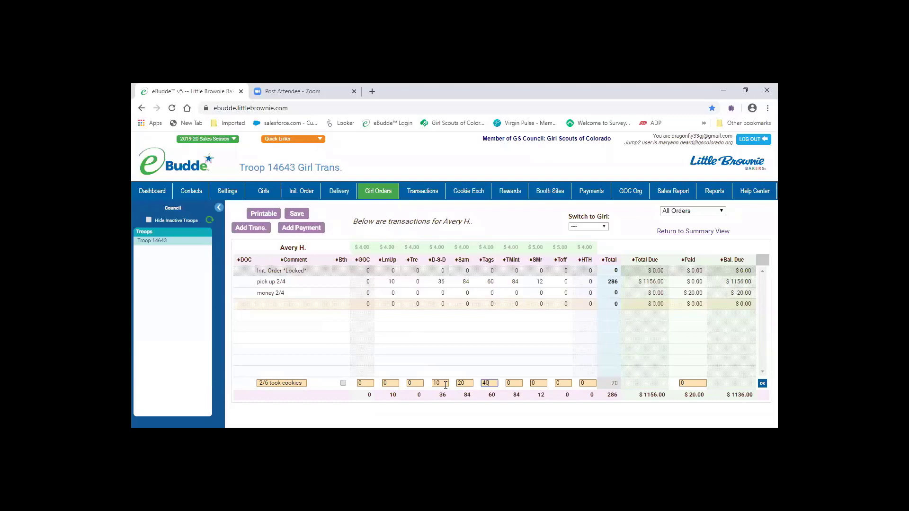
click(512, 383)
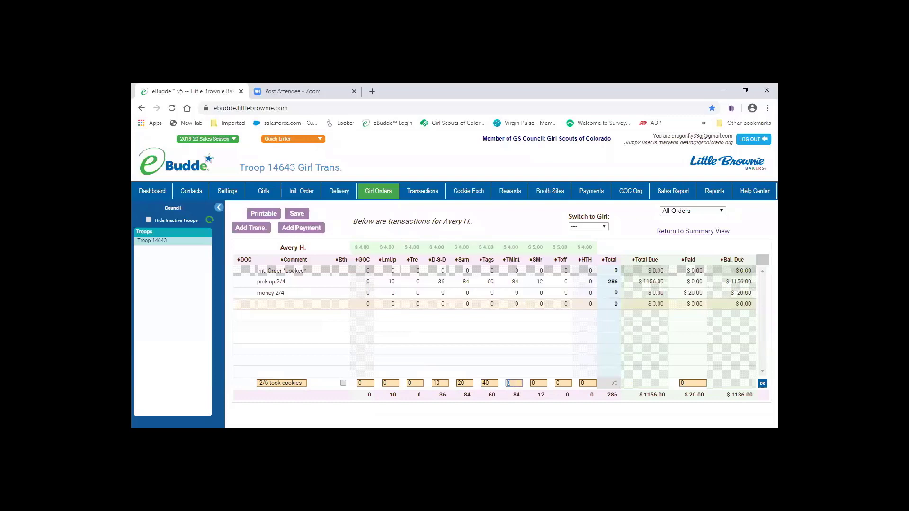
click(761, 383)
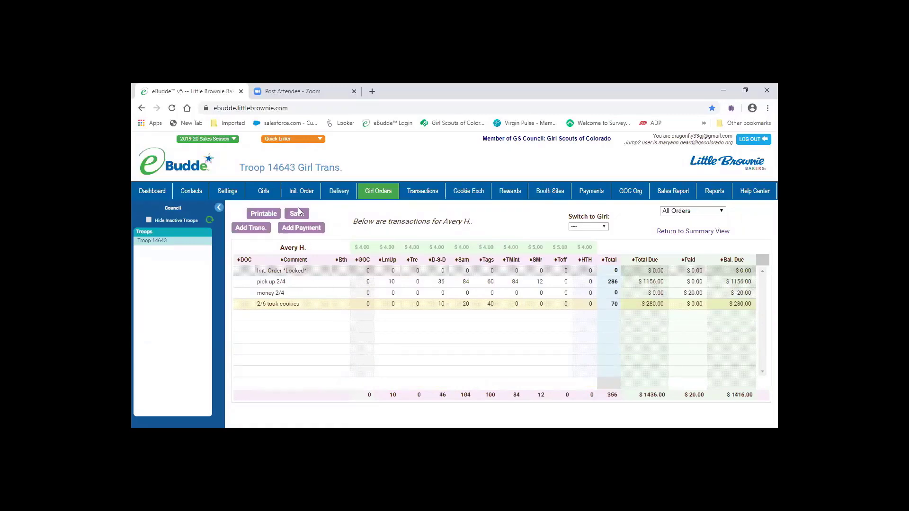
Step: Save the 2/6 pickup line, then clear its comment and zero its cookie quantities
click(297, 213)
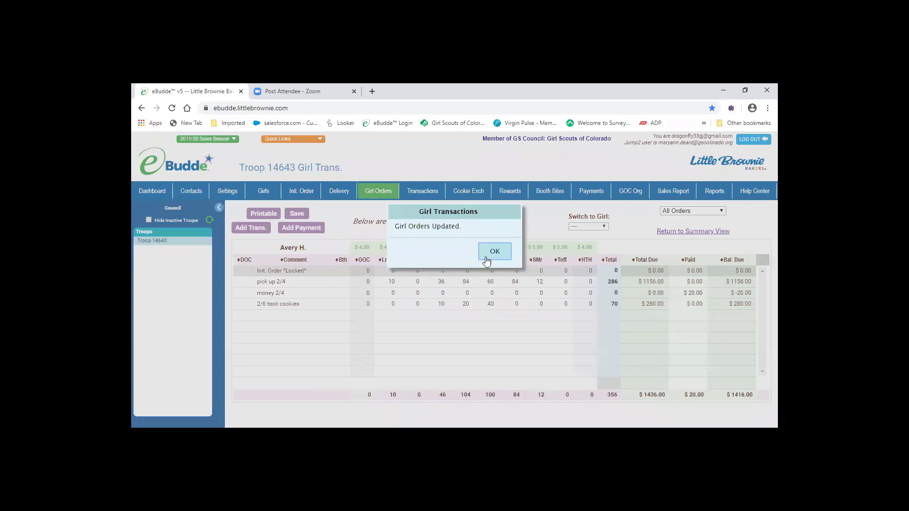
click(495, 251)
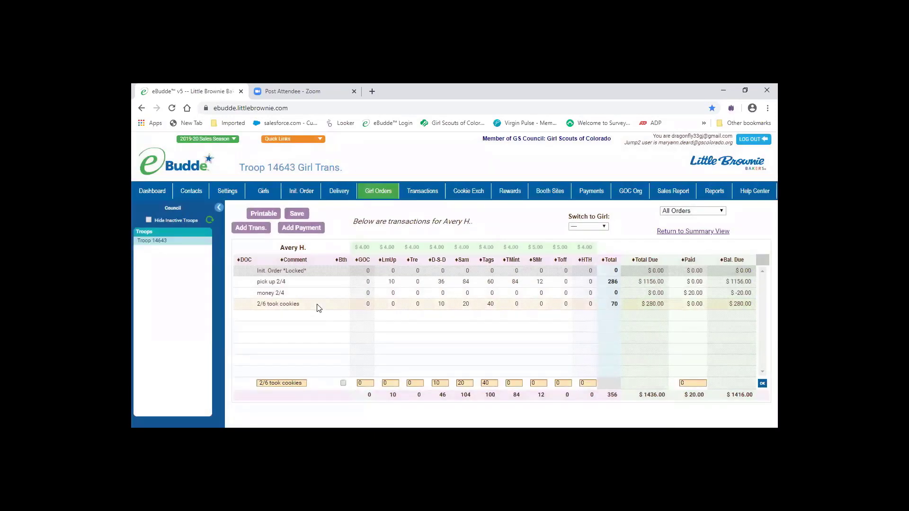
triple_click(280, 383)
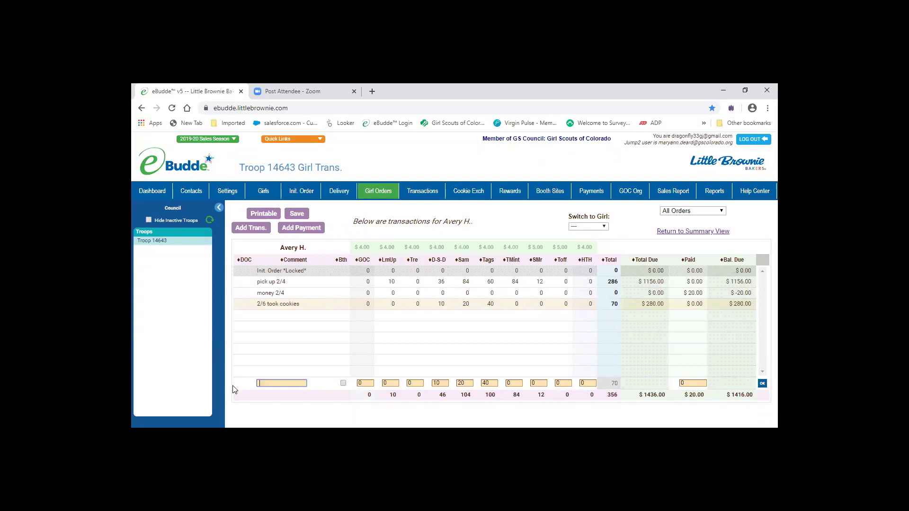
click(439, 384)
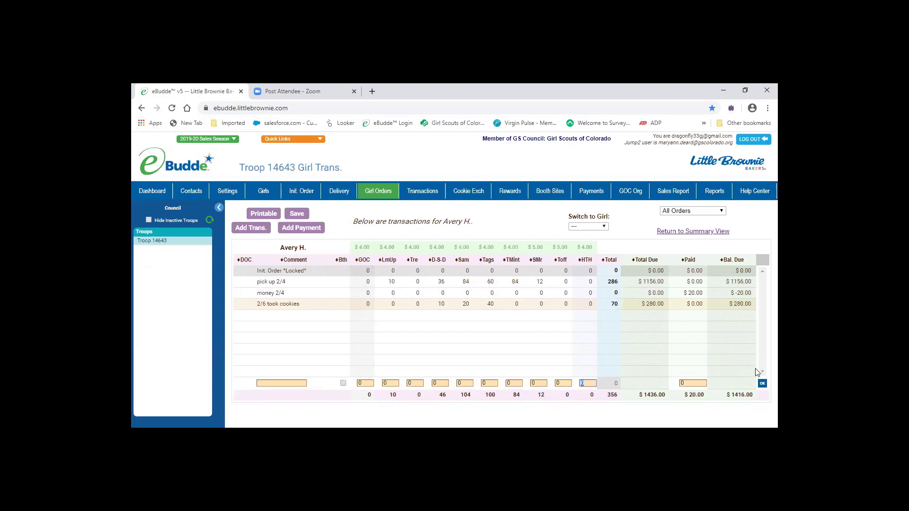
Step: Apply and save the zeroed 2/6 line, returning Avery to 286 packages and $1136 due
click(297, 213)
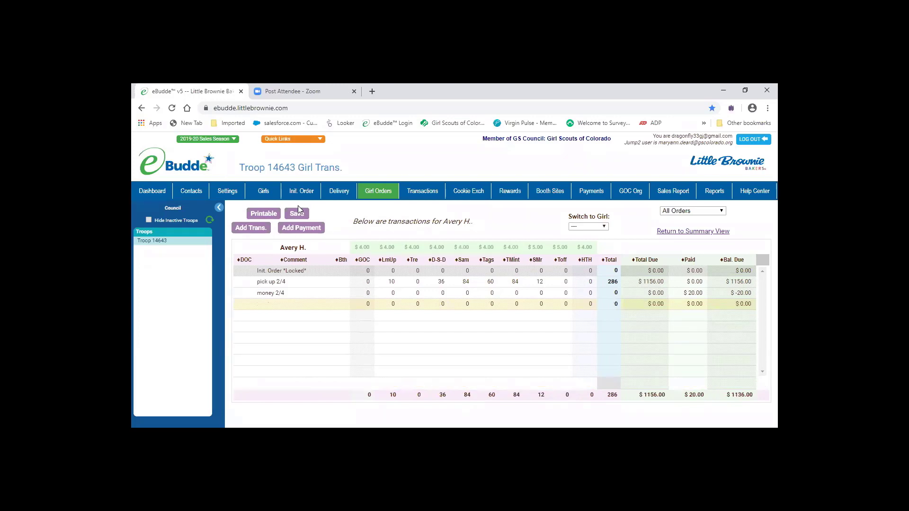
click(297, 213)
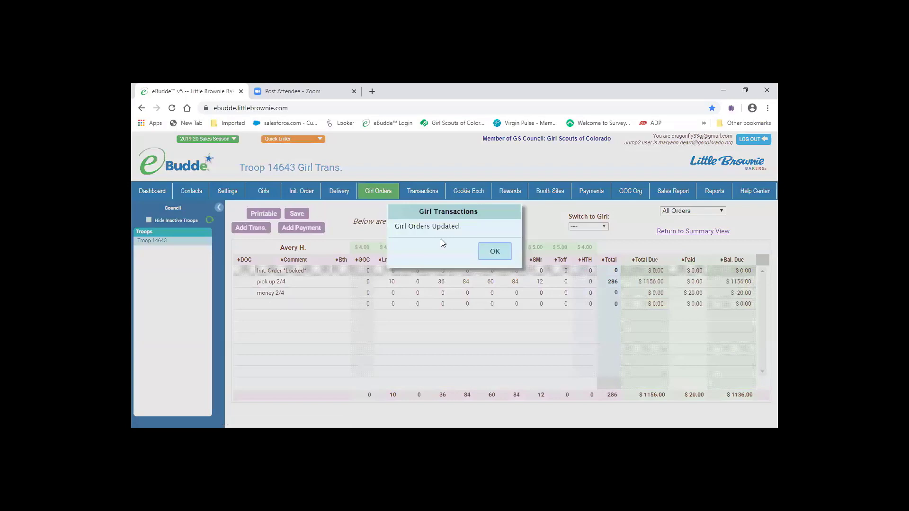
click(494, 251)
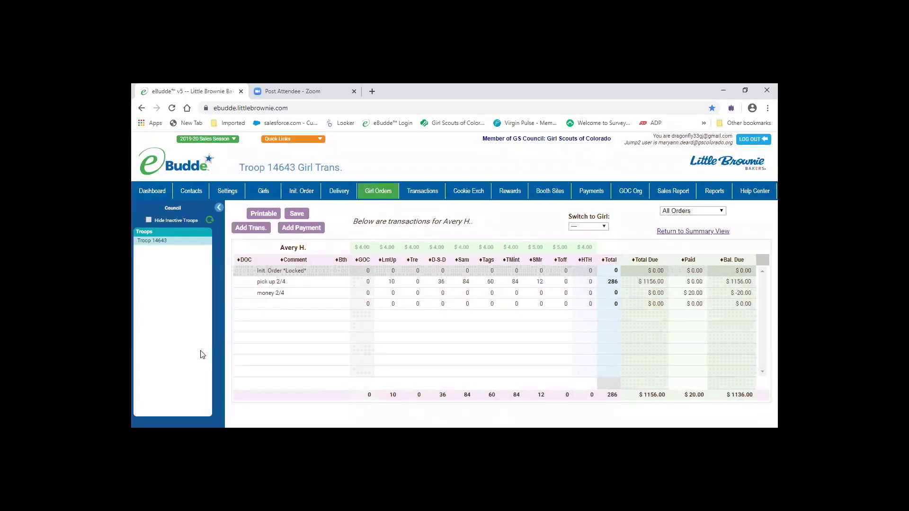
mouse_move(268, 319)
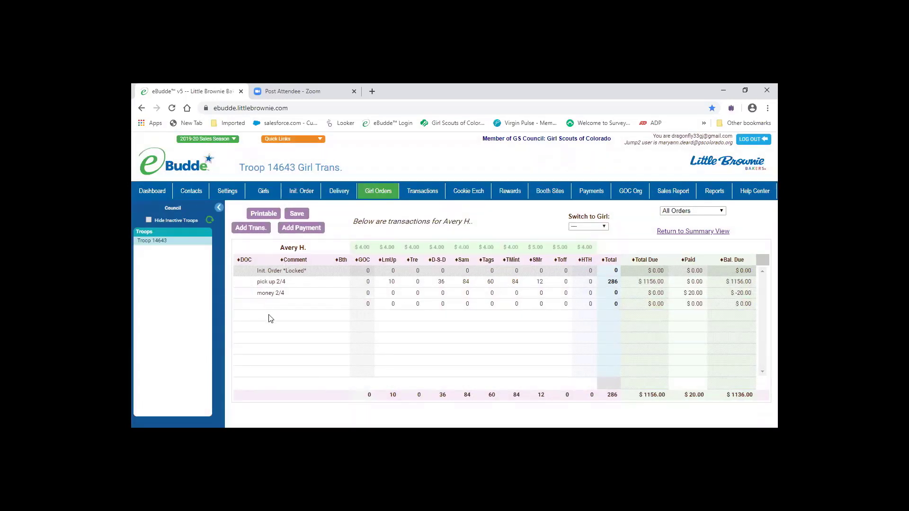
Step: Add a $250 payment commented 'Mom 2/6', raising paid to $270 and cutting balance to $886
click(302, 227)
text(Mon)
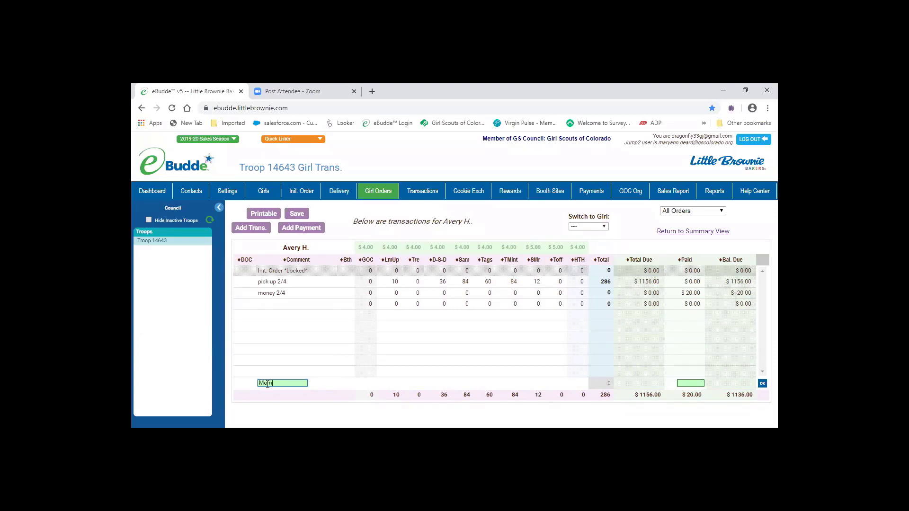
text(2/)
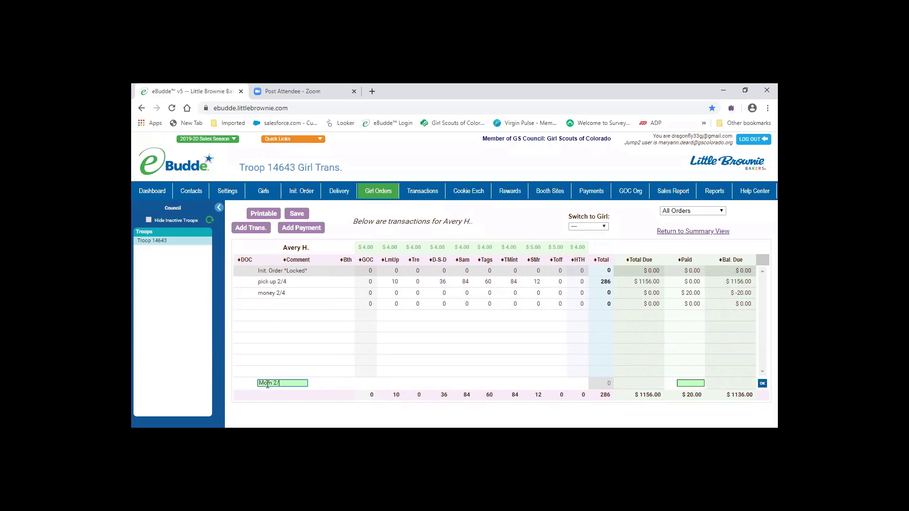
text(6)
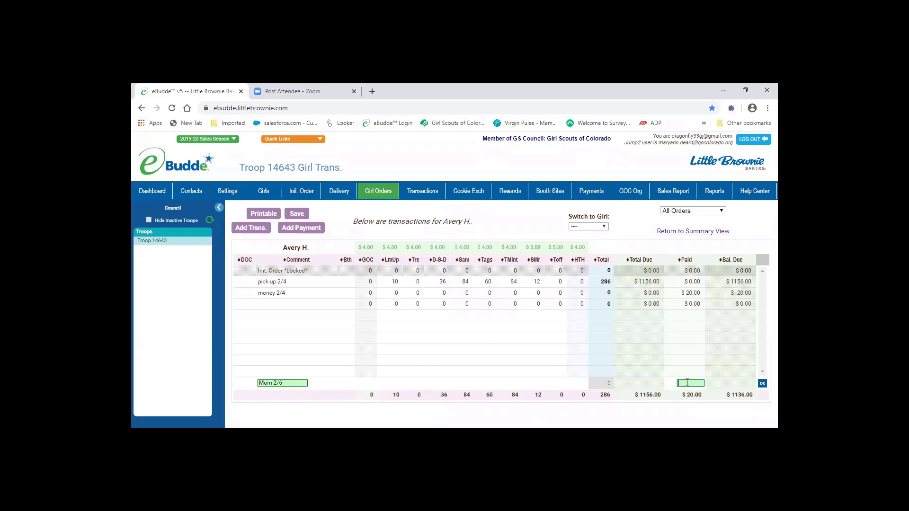
text(250.00)
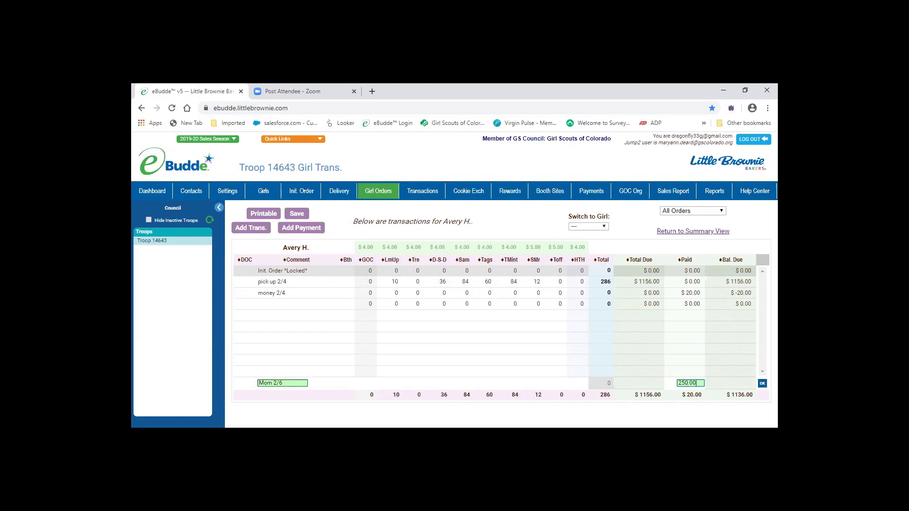
click(296, 214)
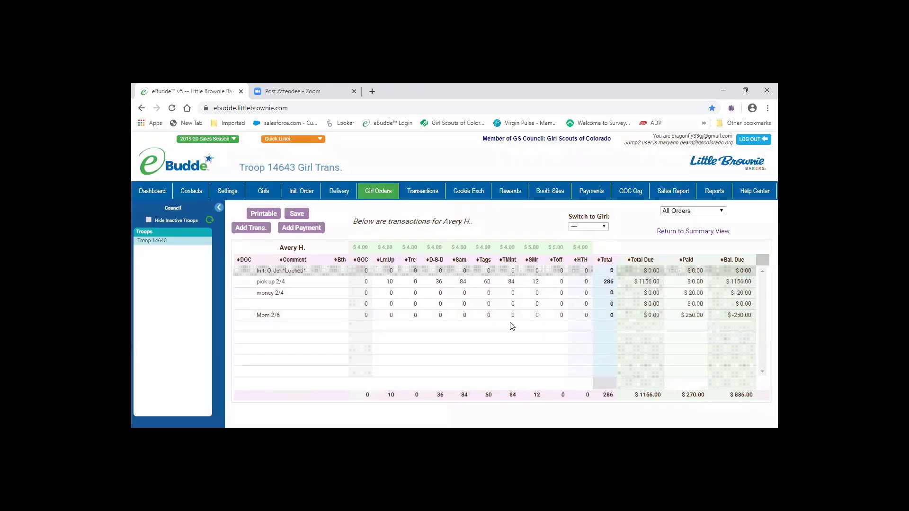
mouse_move(576, 332)
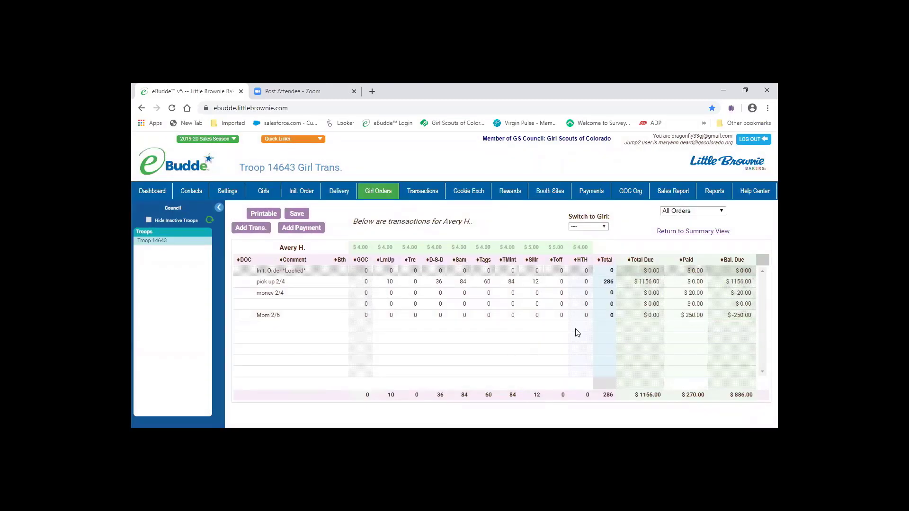
Step: Blank the 'Mom 2/6' payment line and save, restoring $20 paid and a $1136 balance
double_click(271, 314)
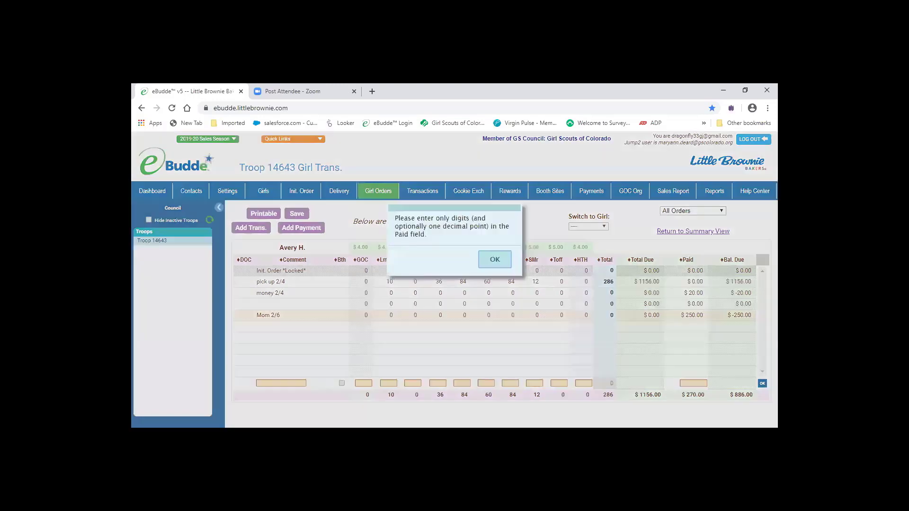
click(494, 260)
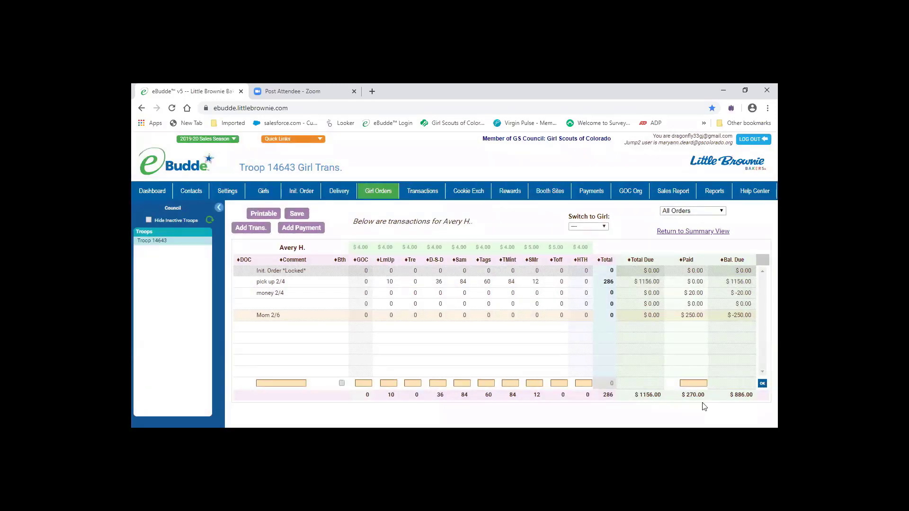
click(694, 382)
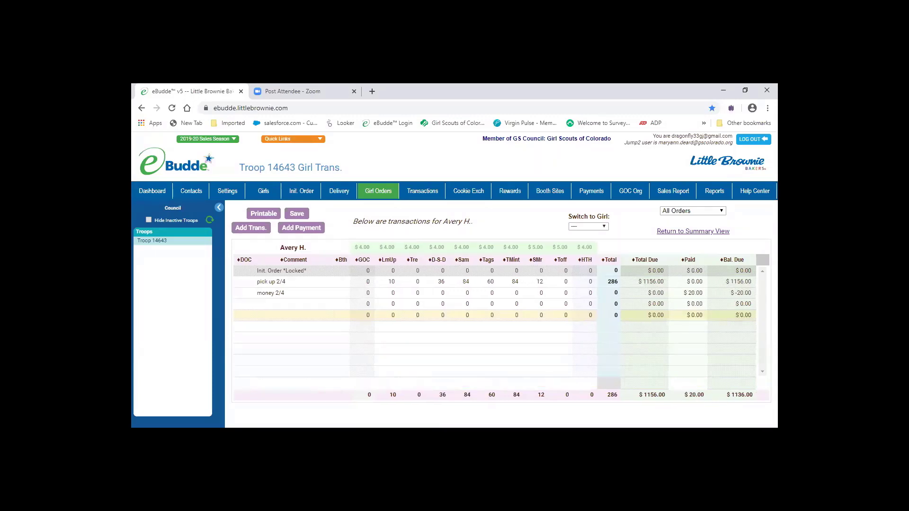
click(296, 213)
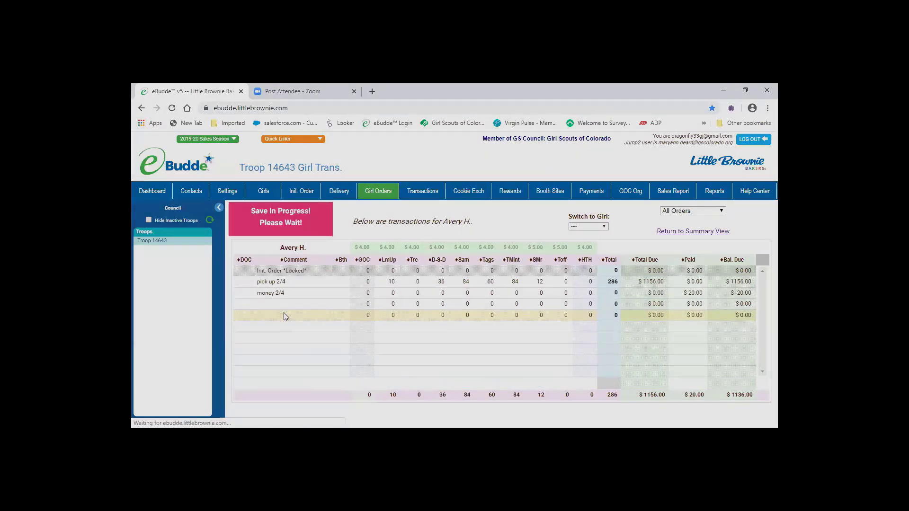